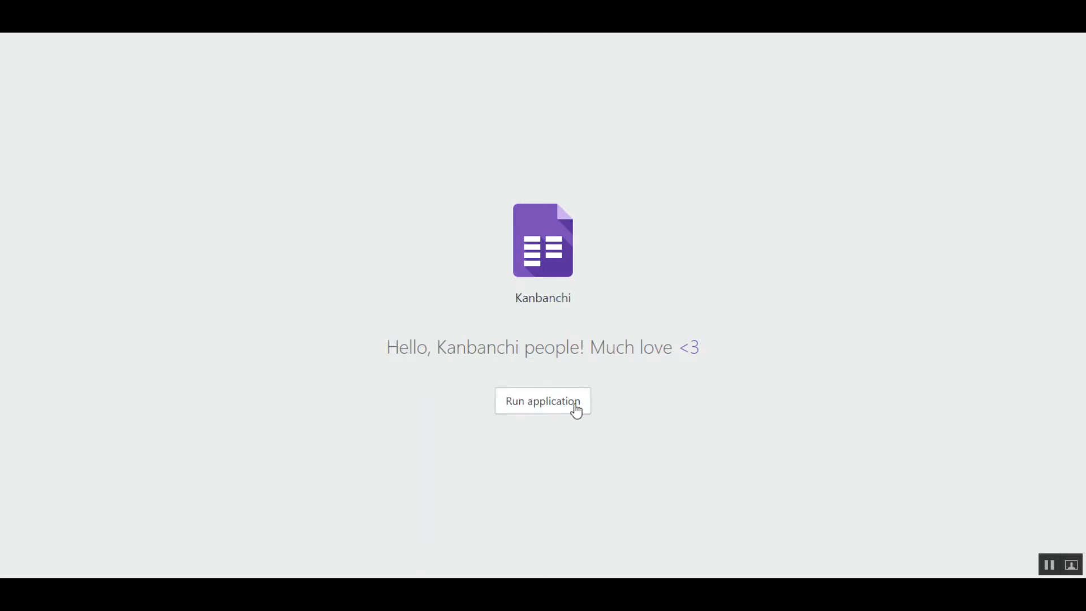
Launch Kanbanchi and sign in with the Kanbanchi Team Google account.
left_click(542, 400)
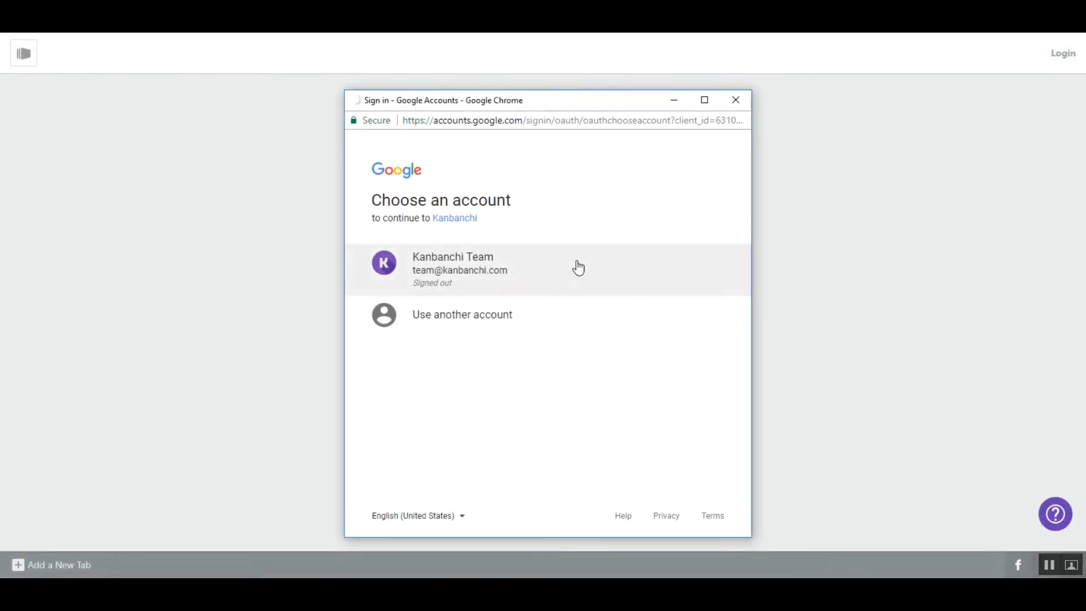
left_click(459, 269)
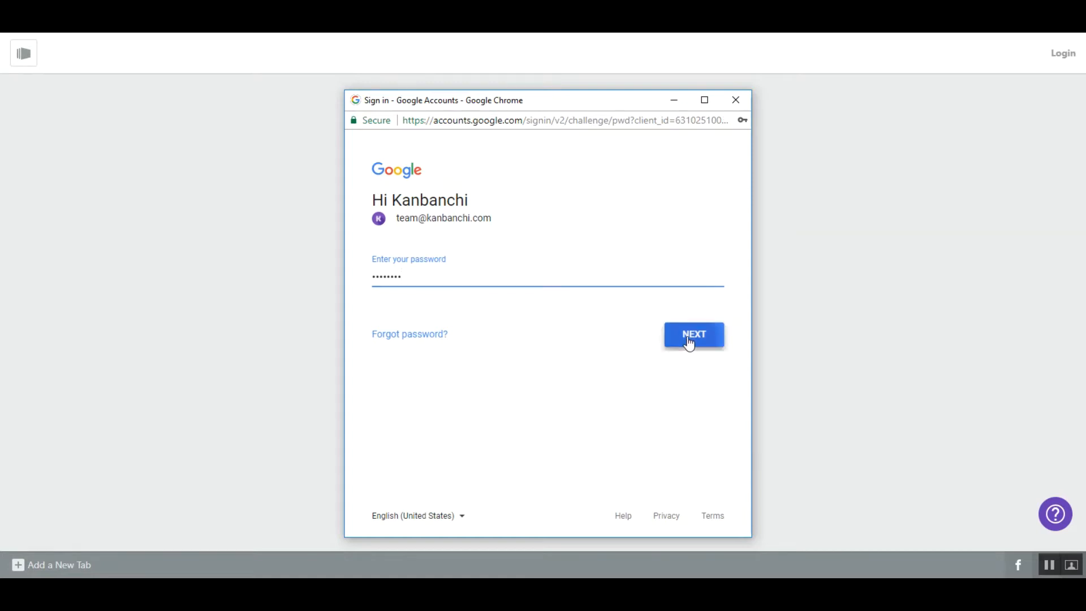
left_click(694, 335)
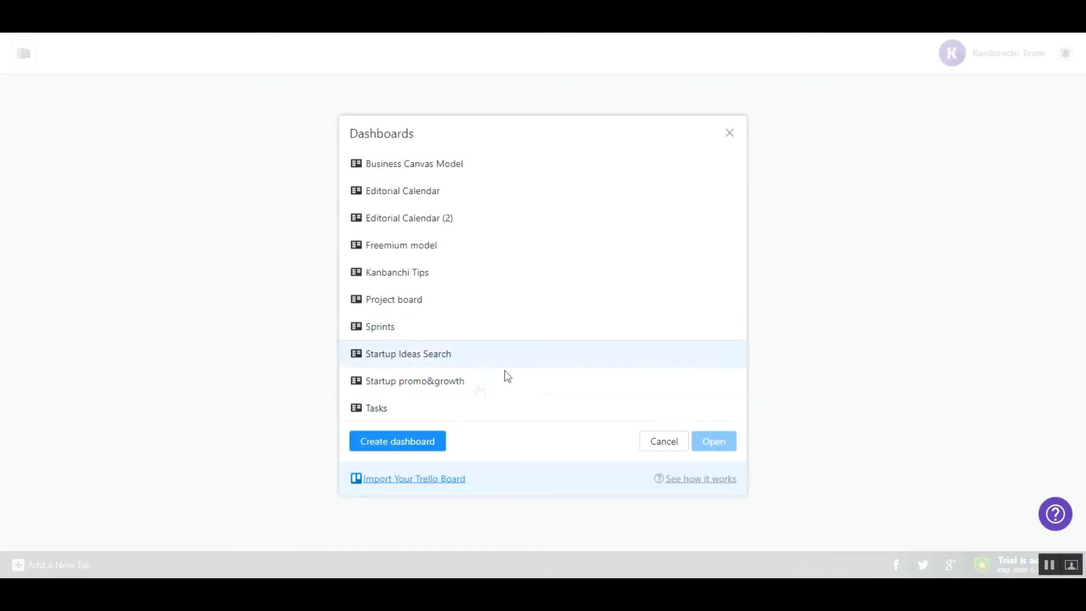
Create a dashboard named 'New board' with its To Do, Doing and Done lists.
left_click(397, 441)
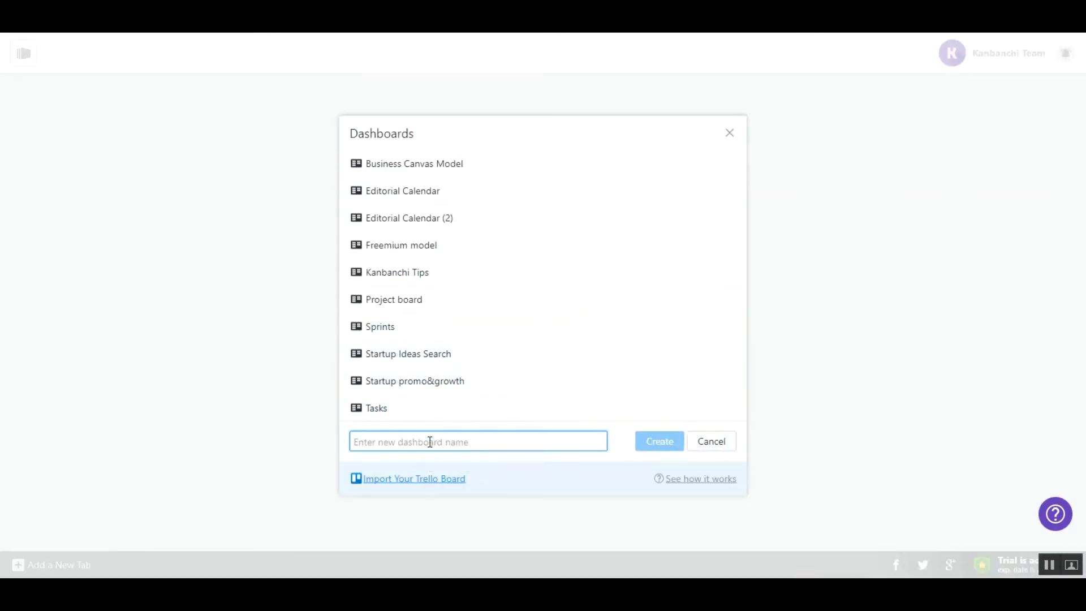
type("New b")
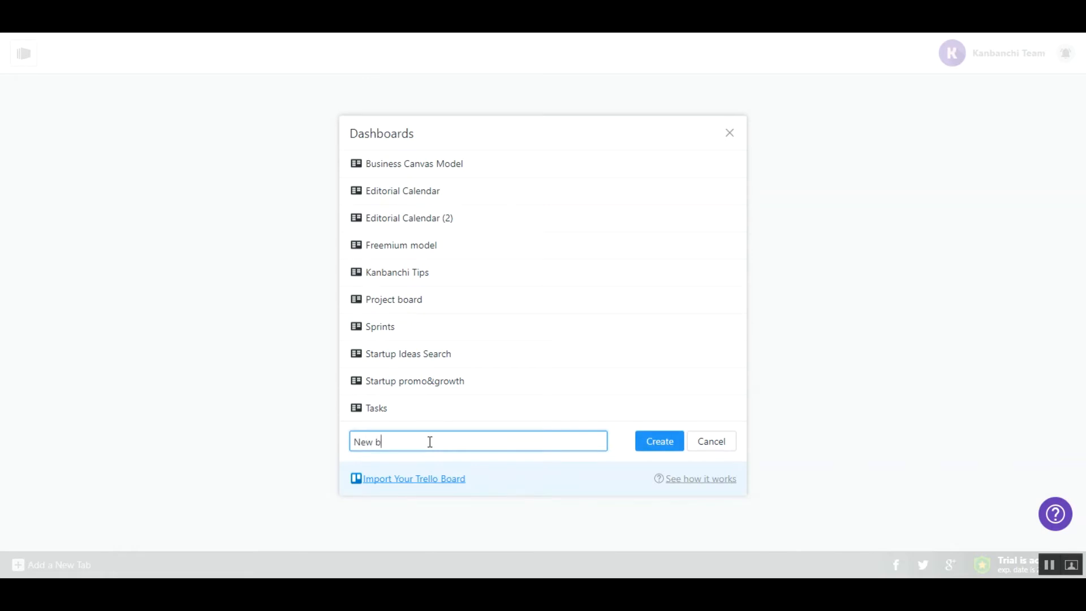
type("oard")
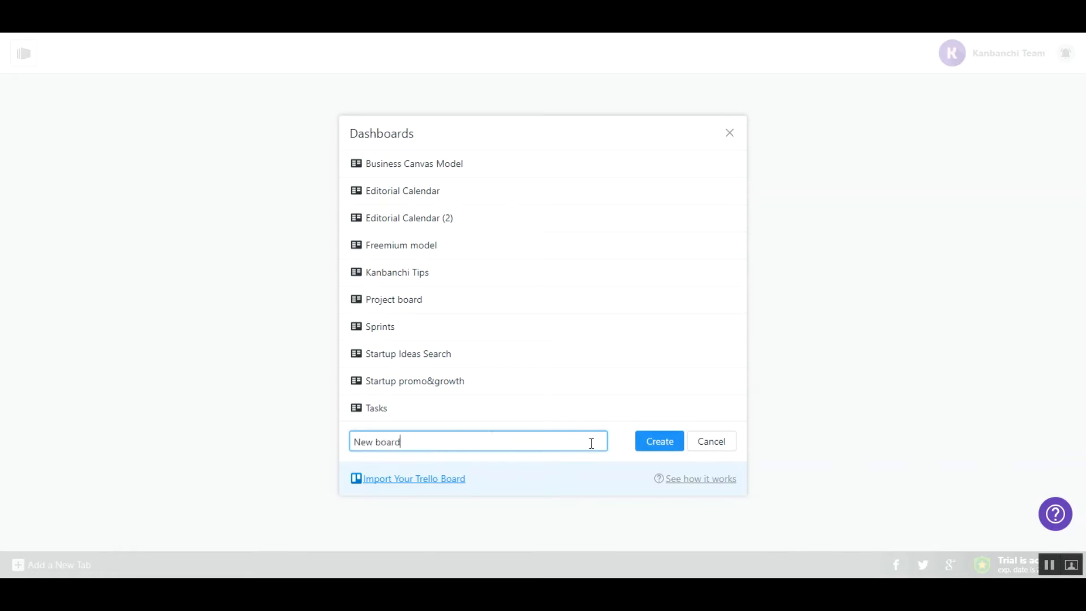
left_click(658, 442)
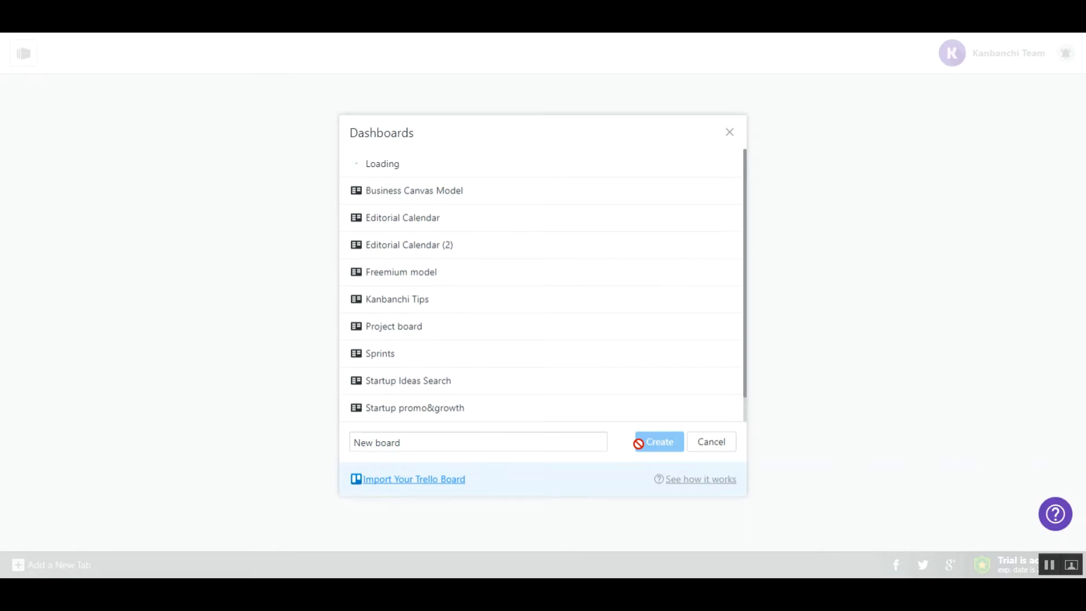
left_click(658, 441)
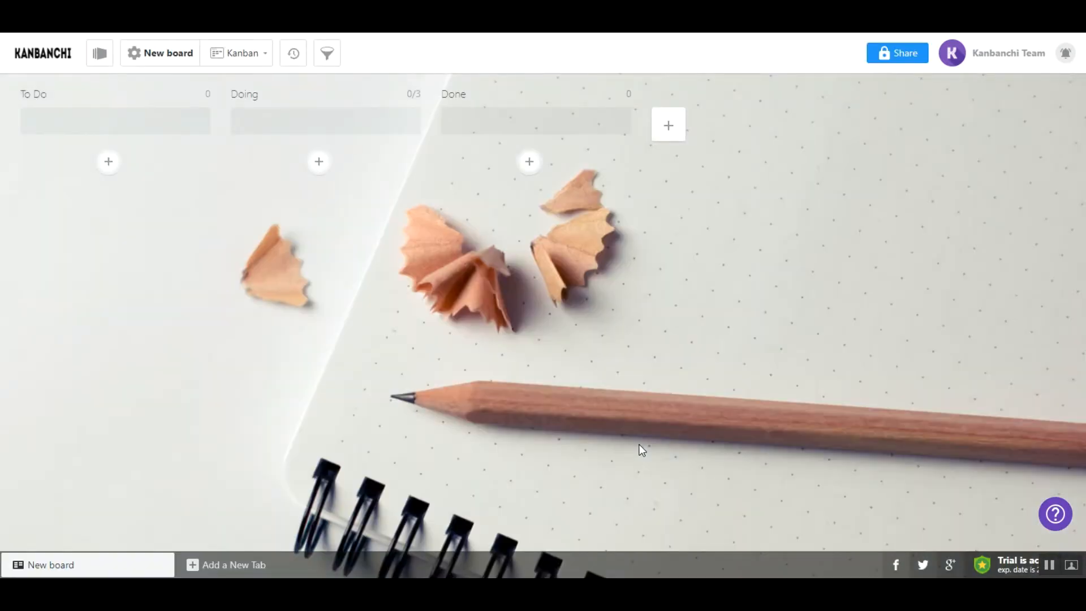
mouse_move(528, 382)
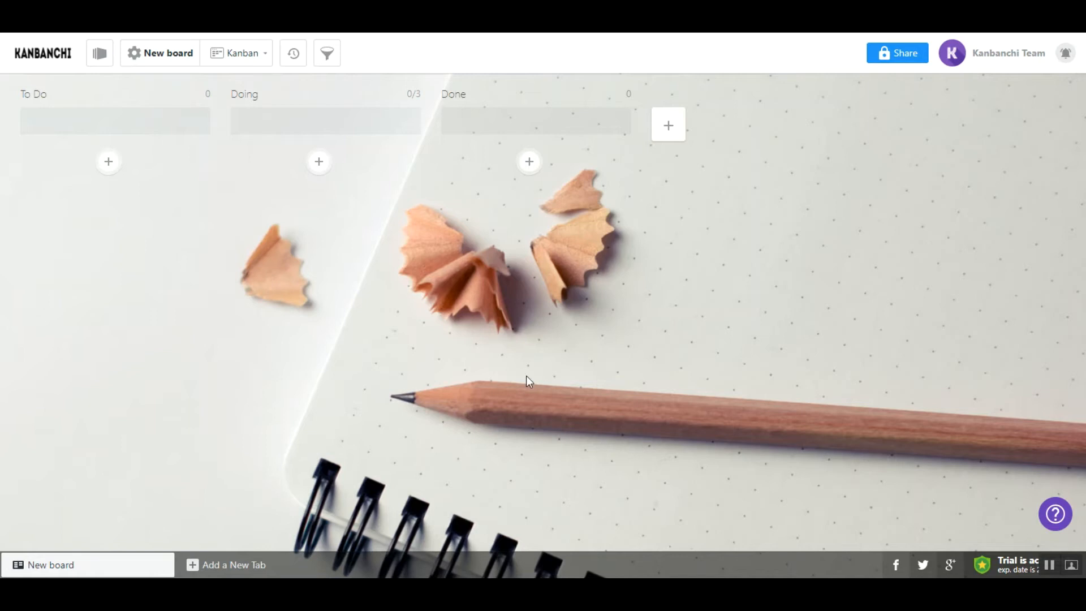
mouse_move(165, 104)
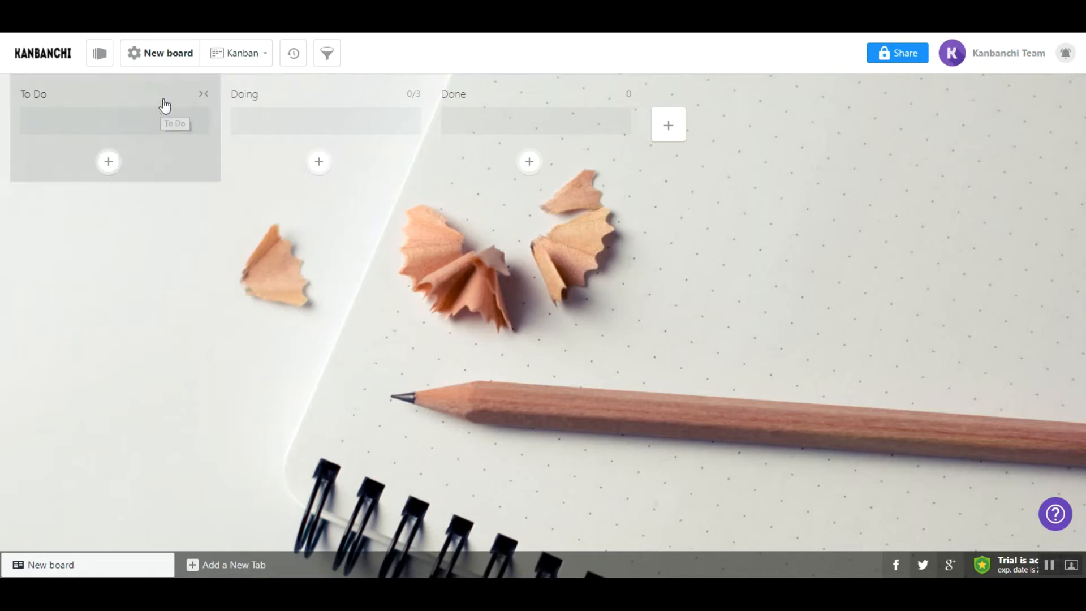
mouse_move(227, 103)
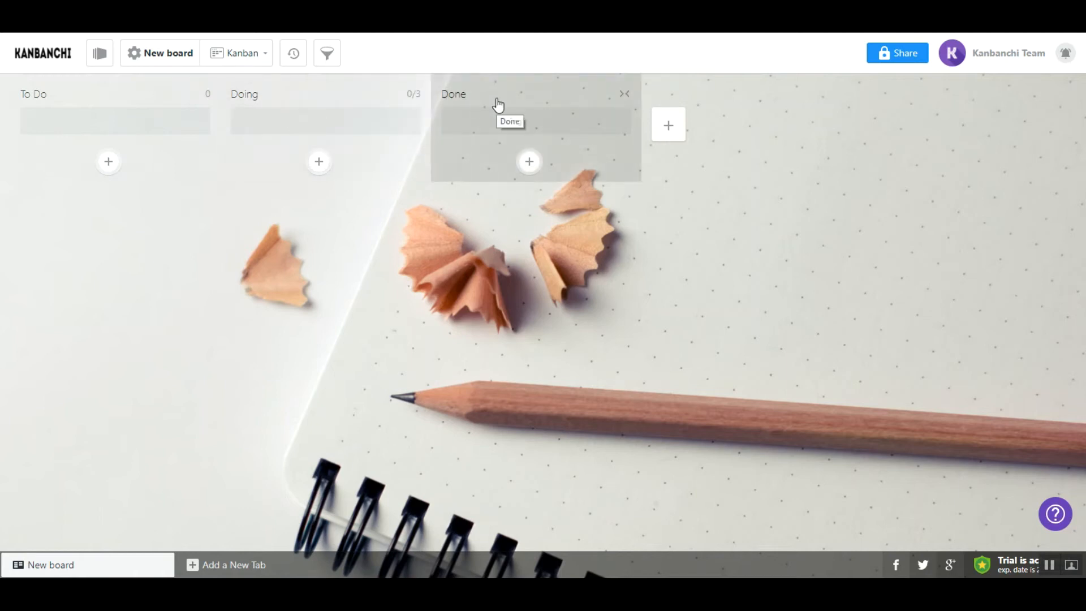
mouse_move(187, 228)
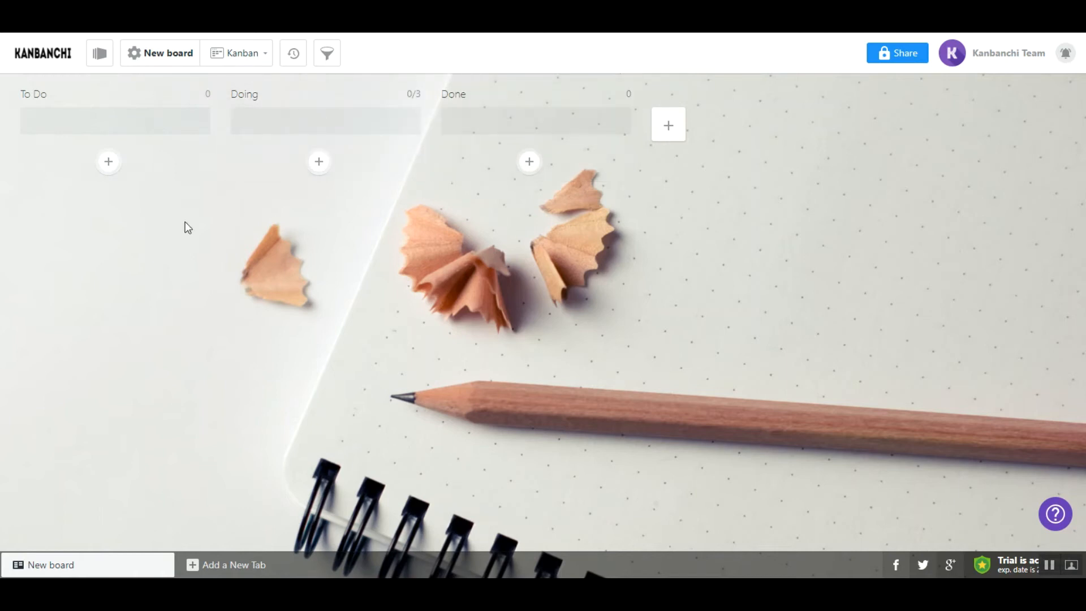
mouse_move(109, 162)
type("Task")
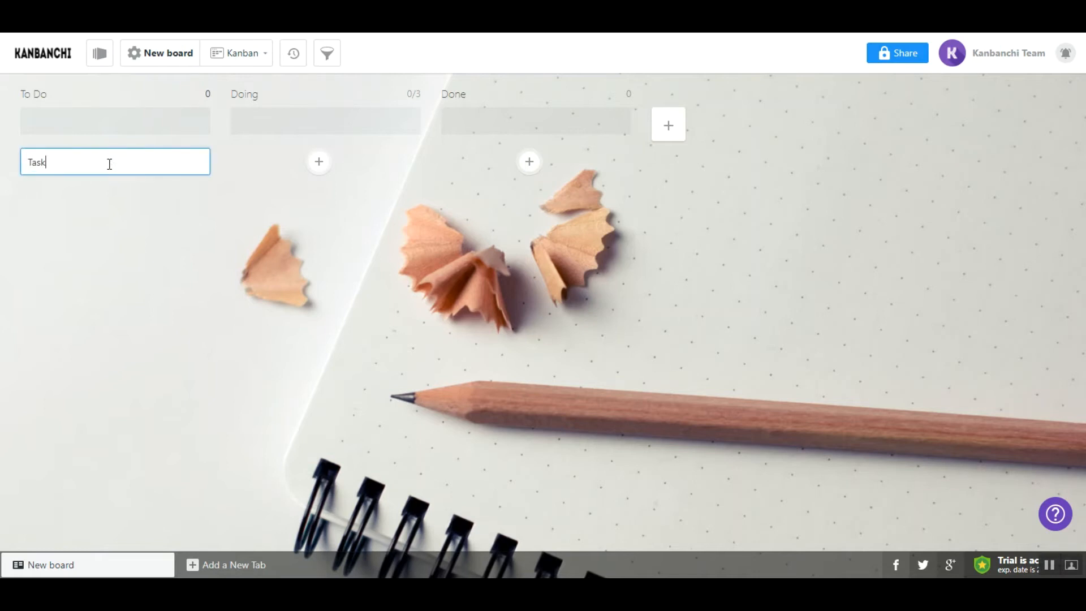
Add task cards (Task 1, Task 2, Task 3) to the To Do list.
key("Return")
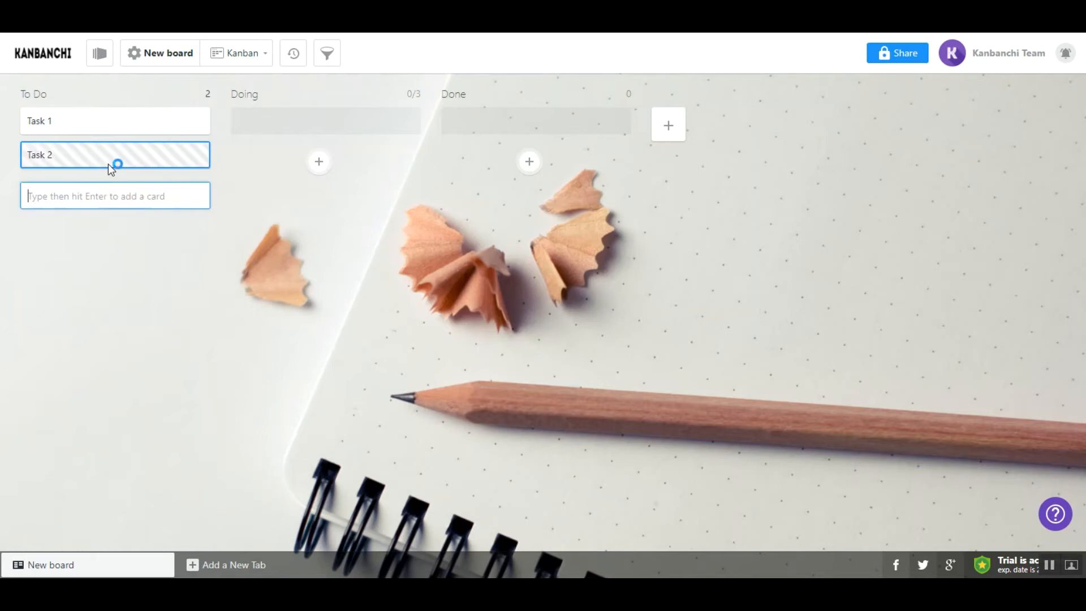
type("Task 3")
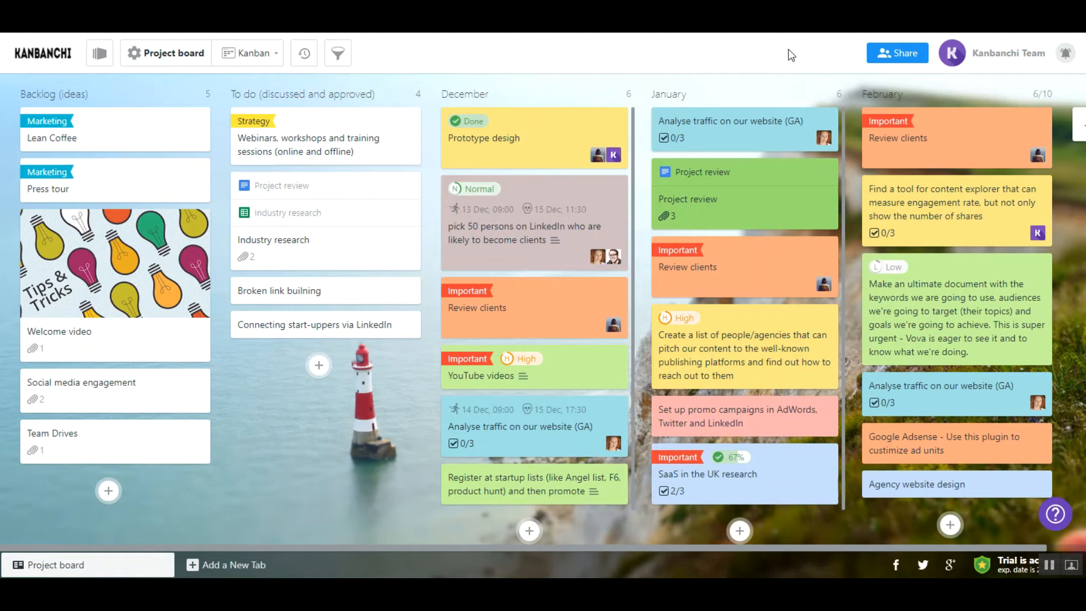
mouse_move(897, 53)
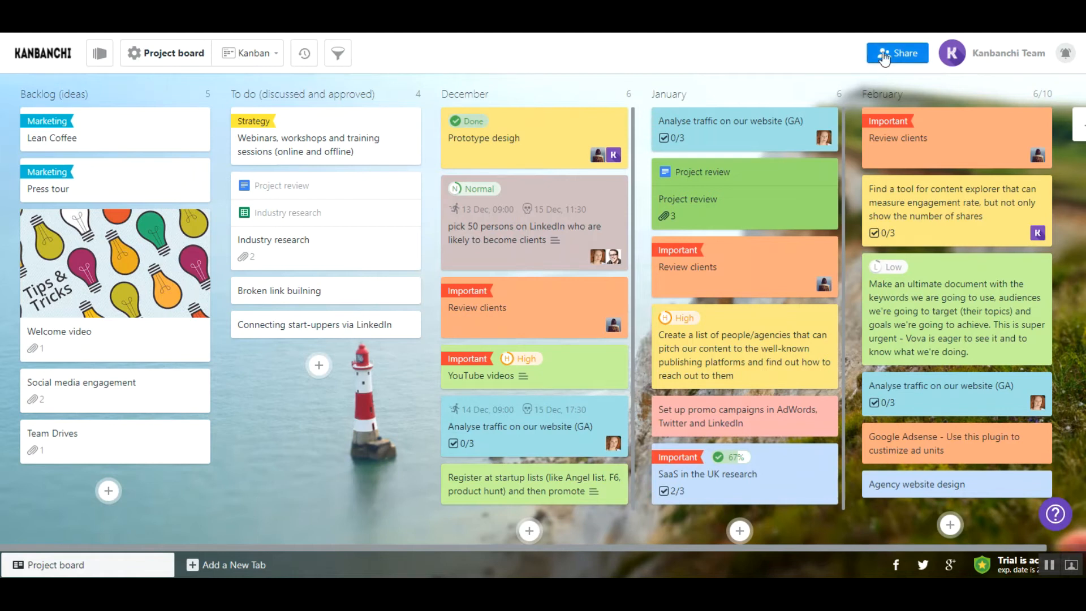
Share the Project board with another person and send the invitation.
left_click(897, 53)
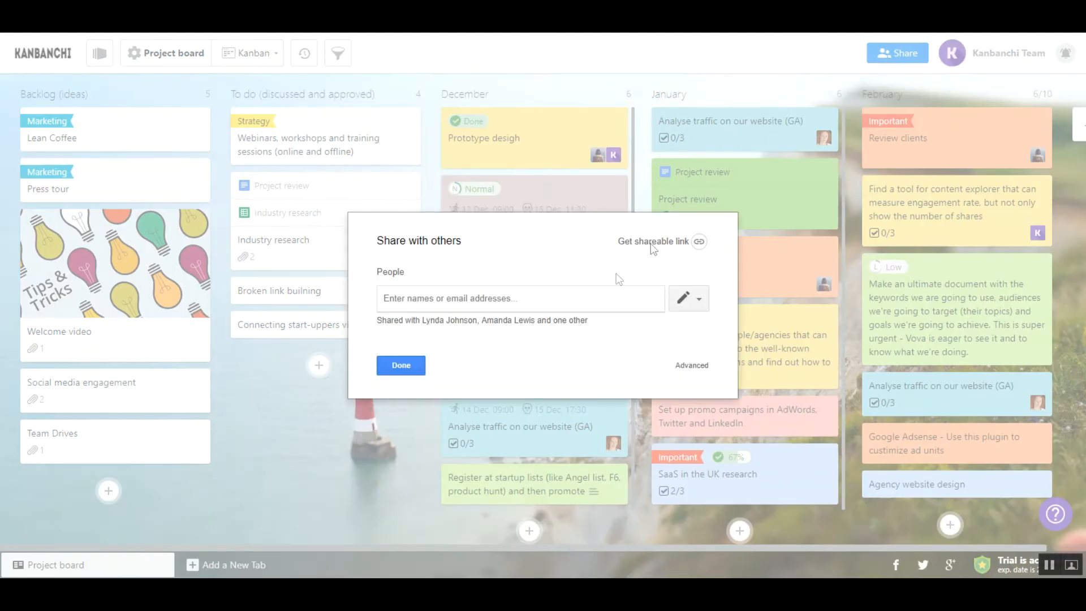
left_click(519, 297)
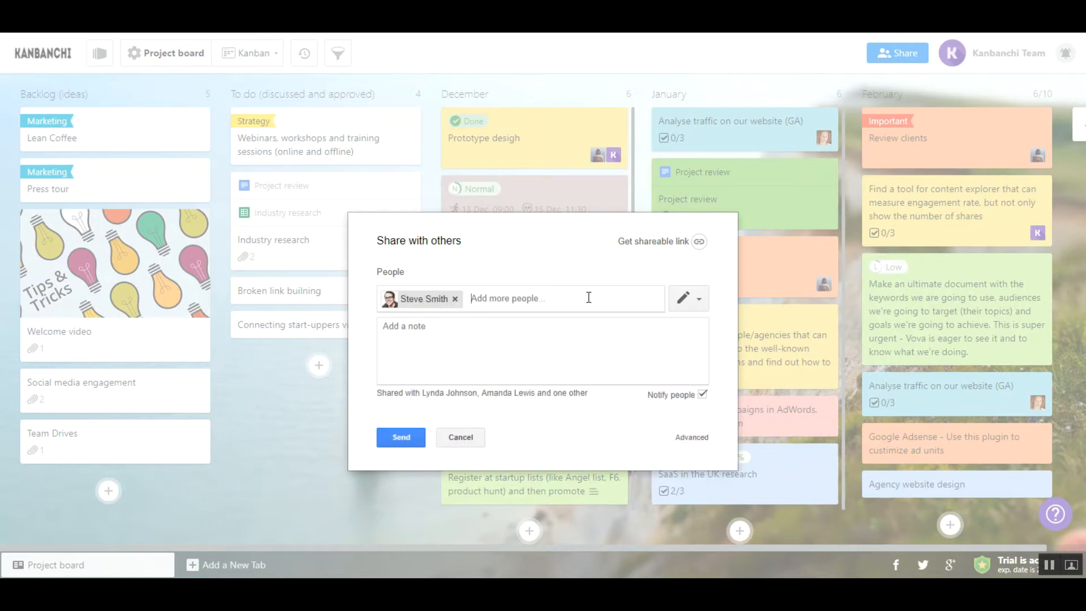
left_click(460, 436)
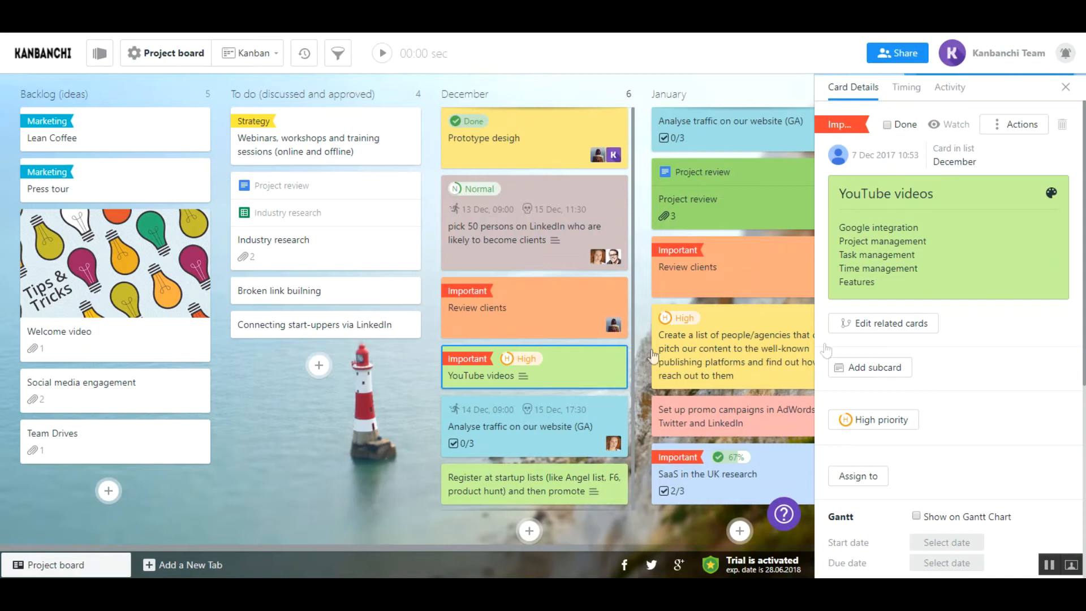
scroll("down", 3)
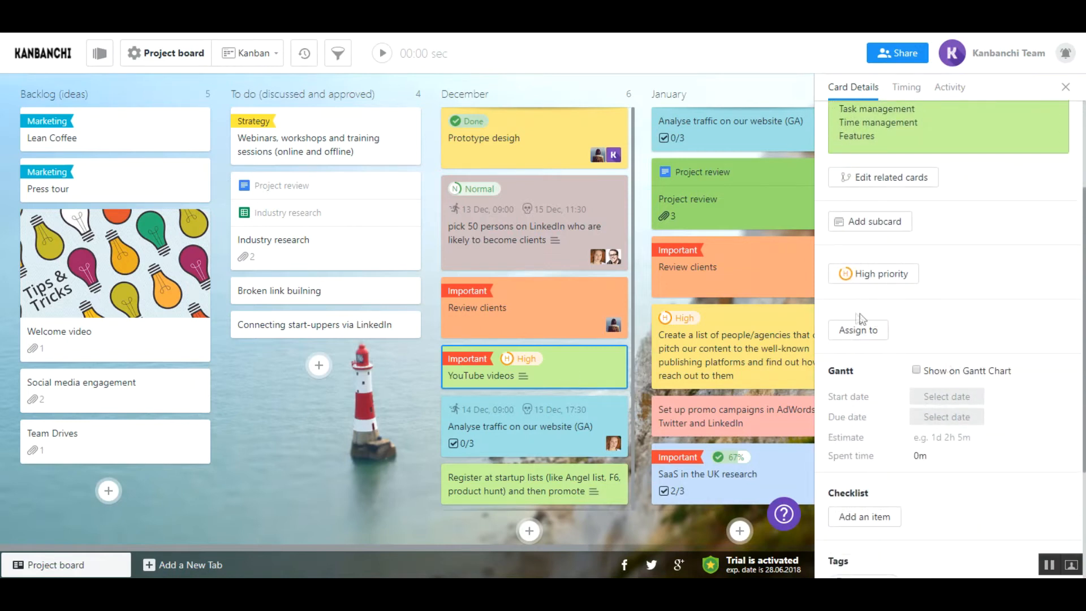
left_click(857, 329)
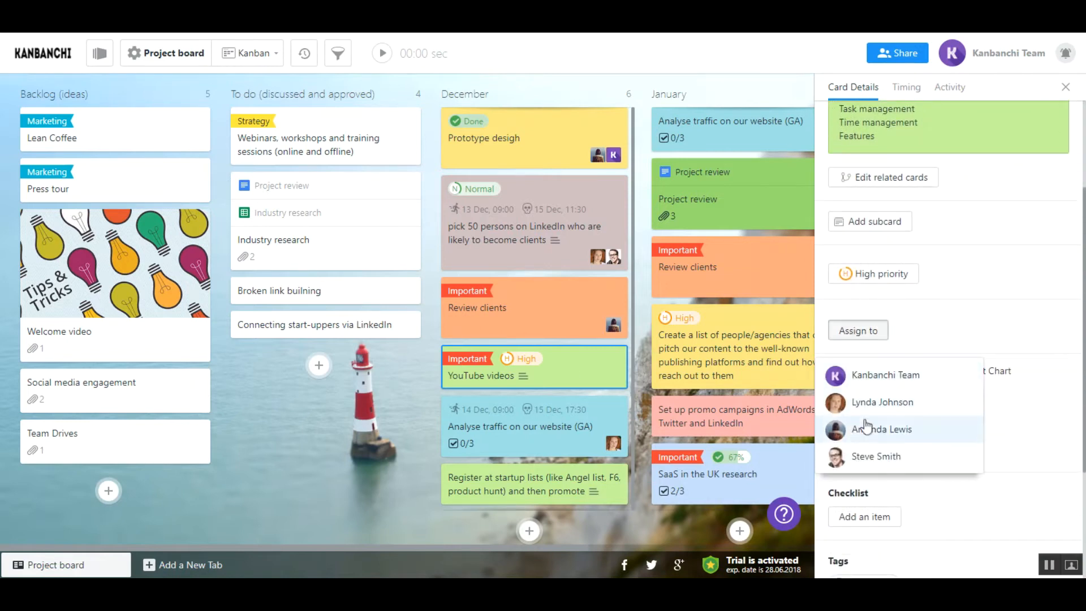
left_click(882, 429)
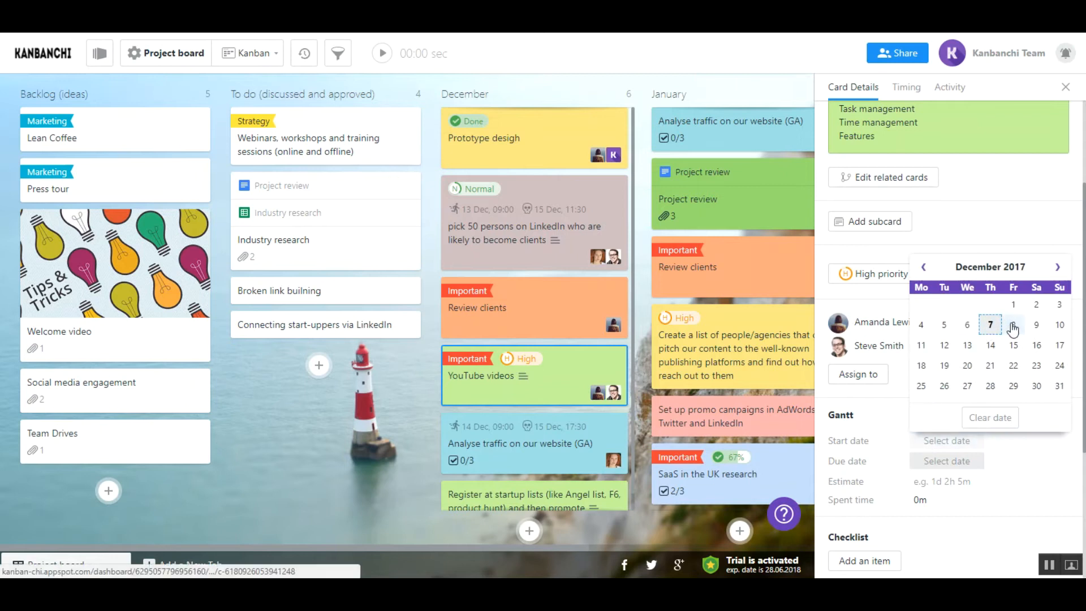
left_click(1012, 325)
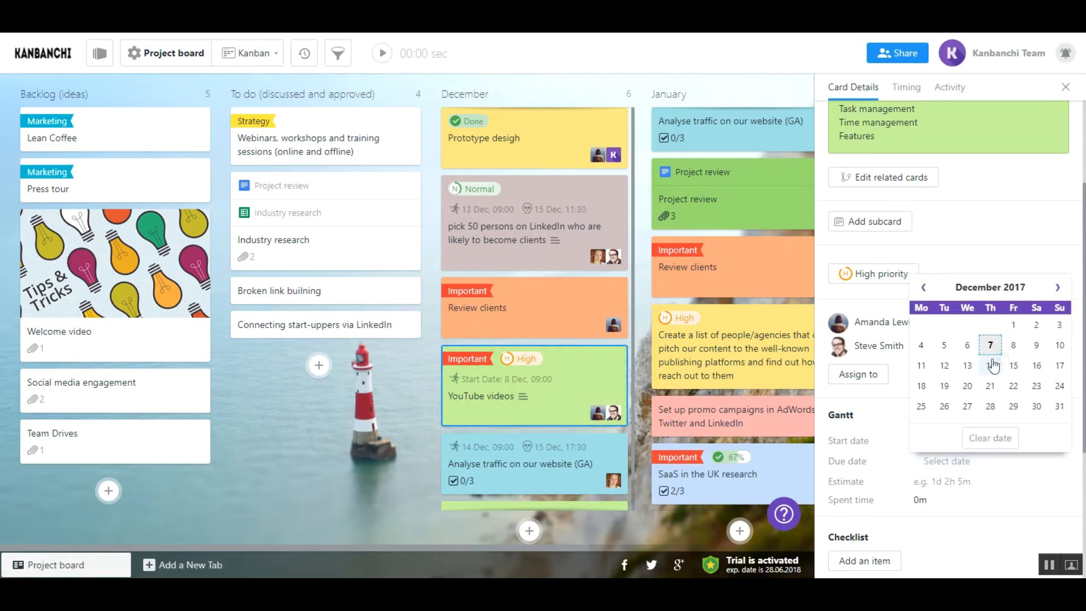
left_click(1013, 345)
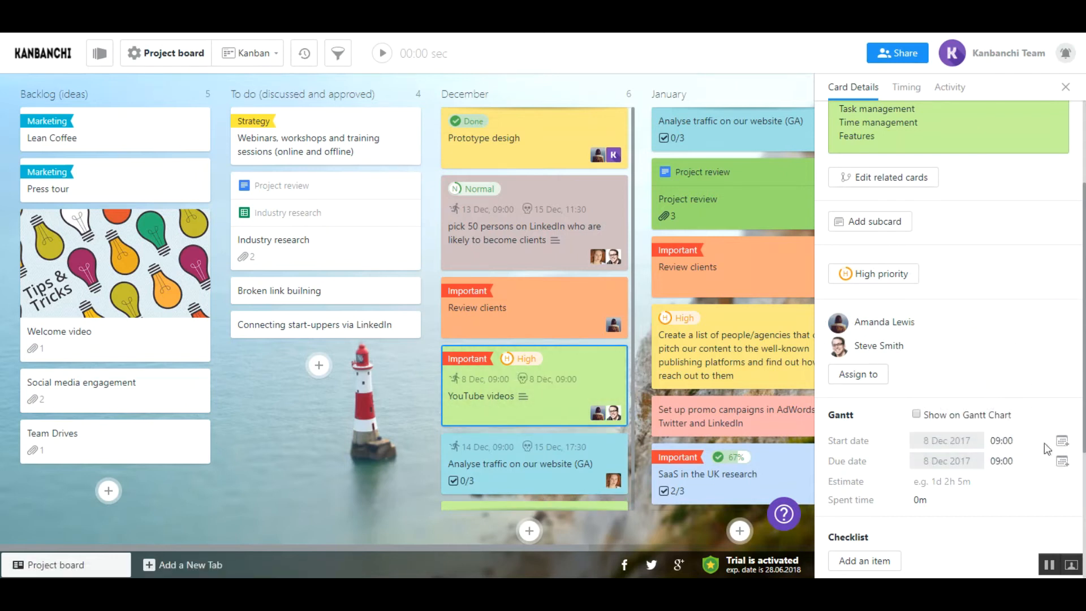
Push the card's start date to the Primary Google Calendar.
left_click(1064, 440)
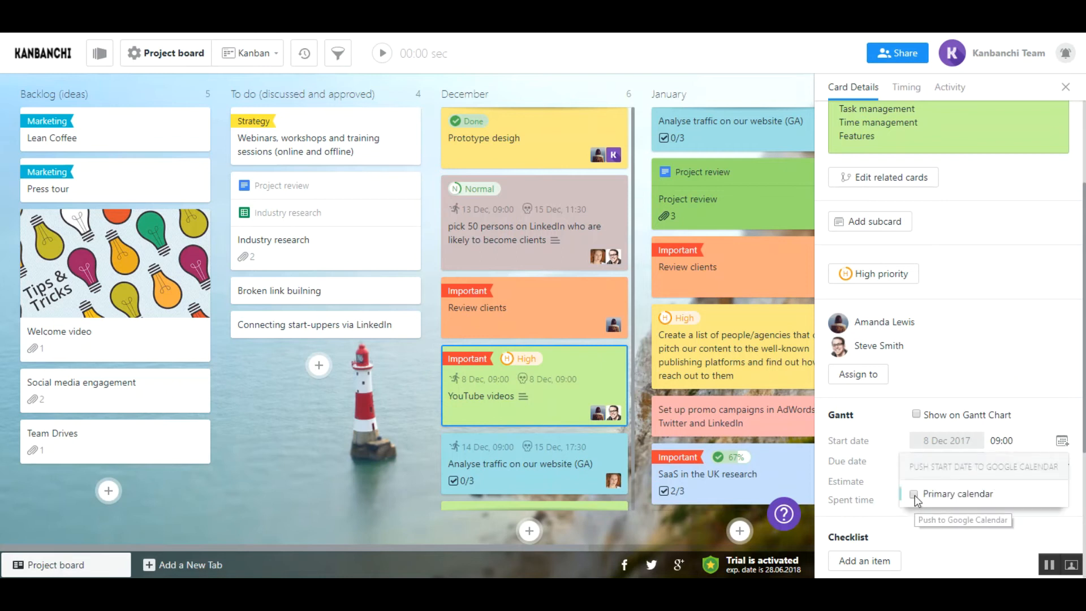
left_click(915, 493)
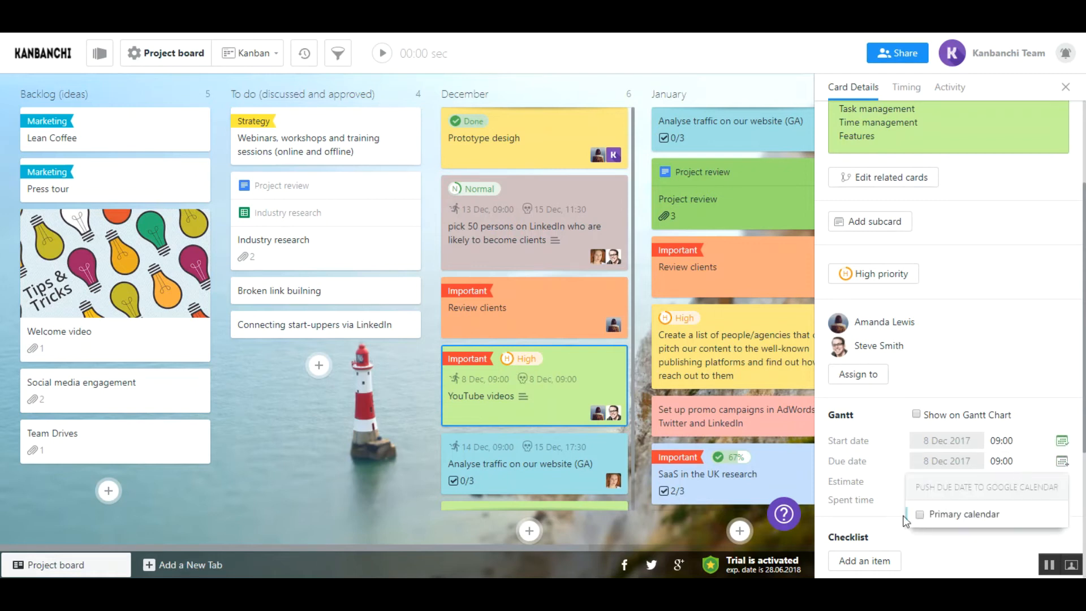
mouse_move(928, 518)
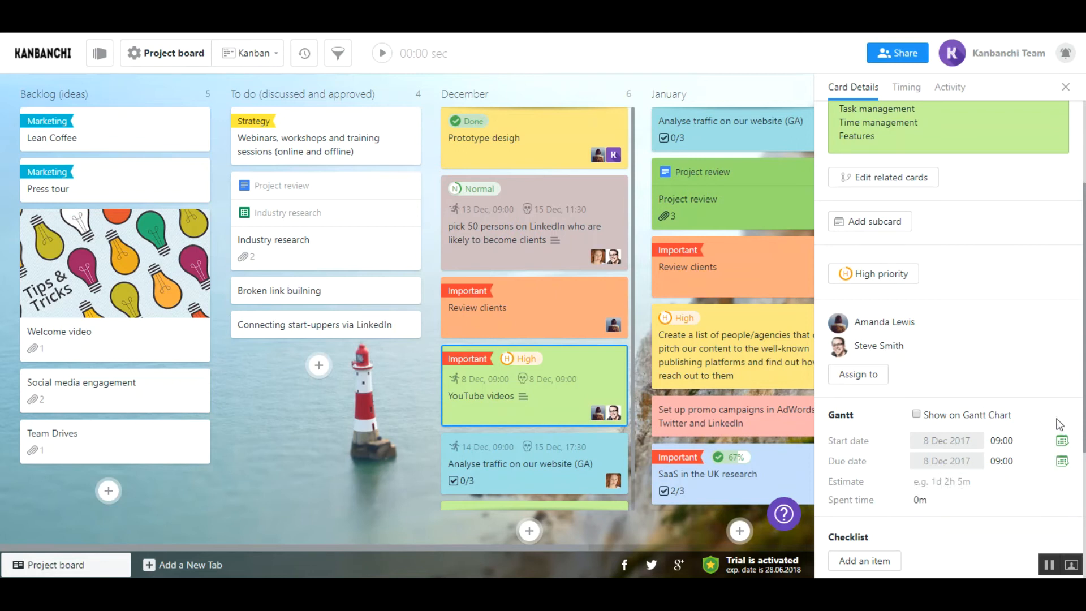
scroll("down", 3)
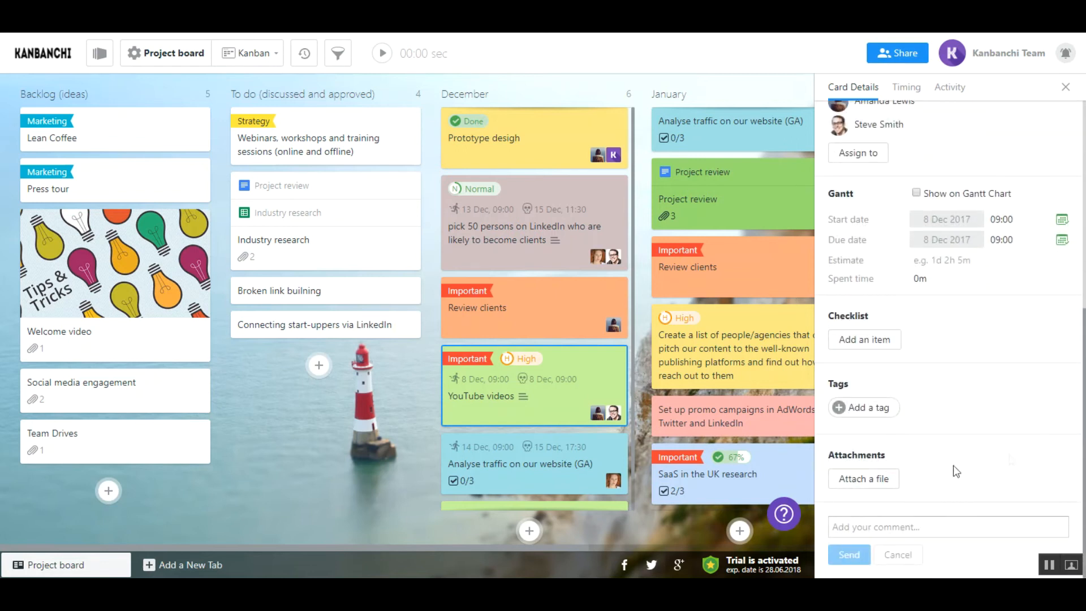
Attach the Pitch file from the Kanbanchi Team Drive to the card.
left_click(864, 478)
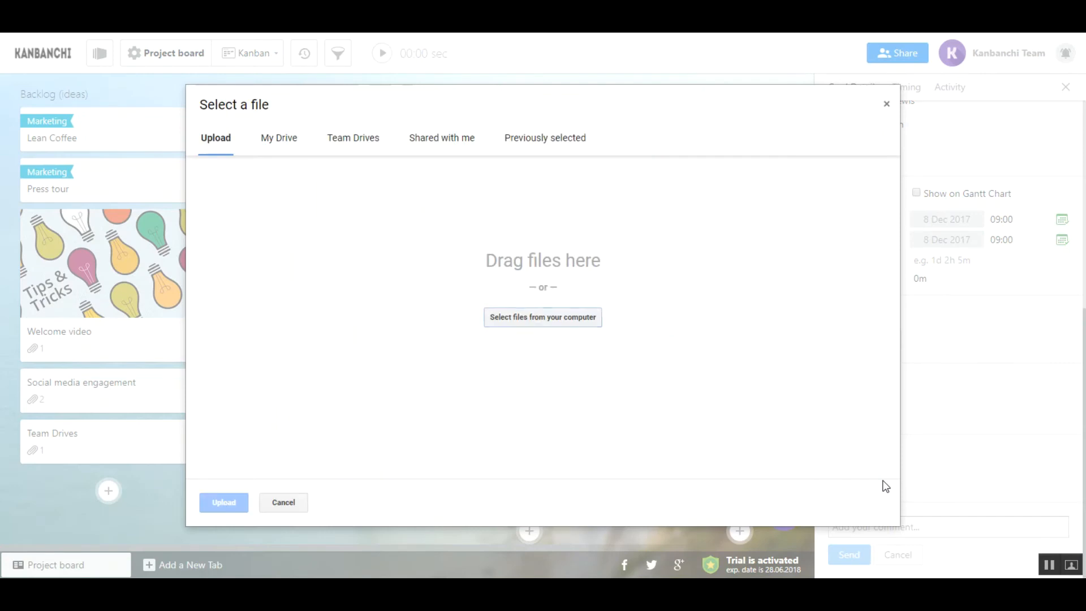
mouse_move(298, 153)
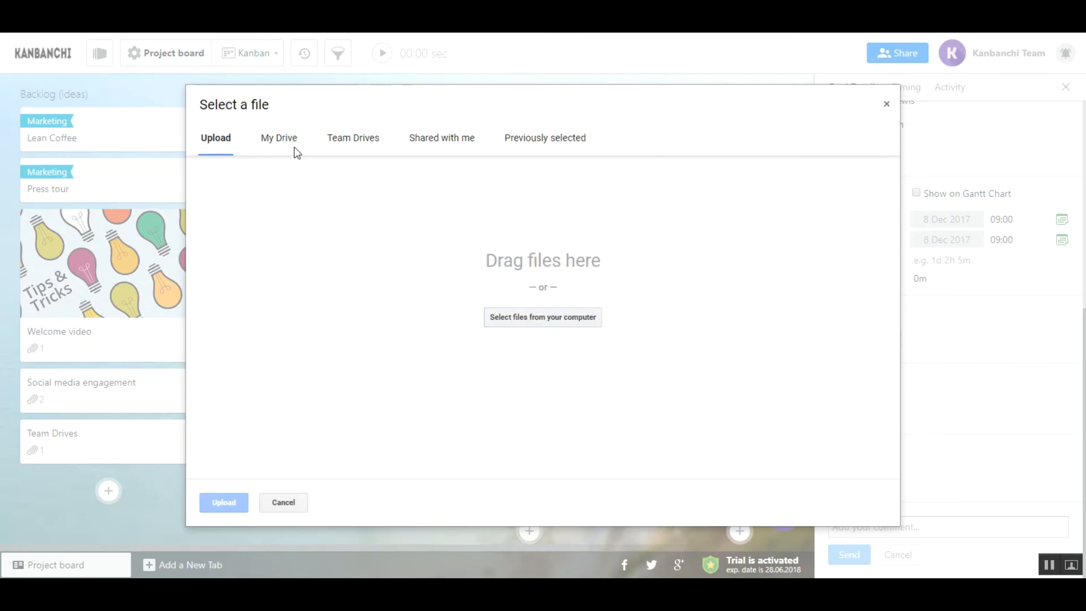
left_click(279, 137)
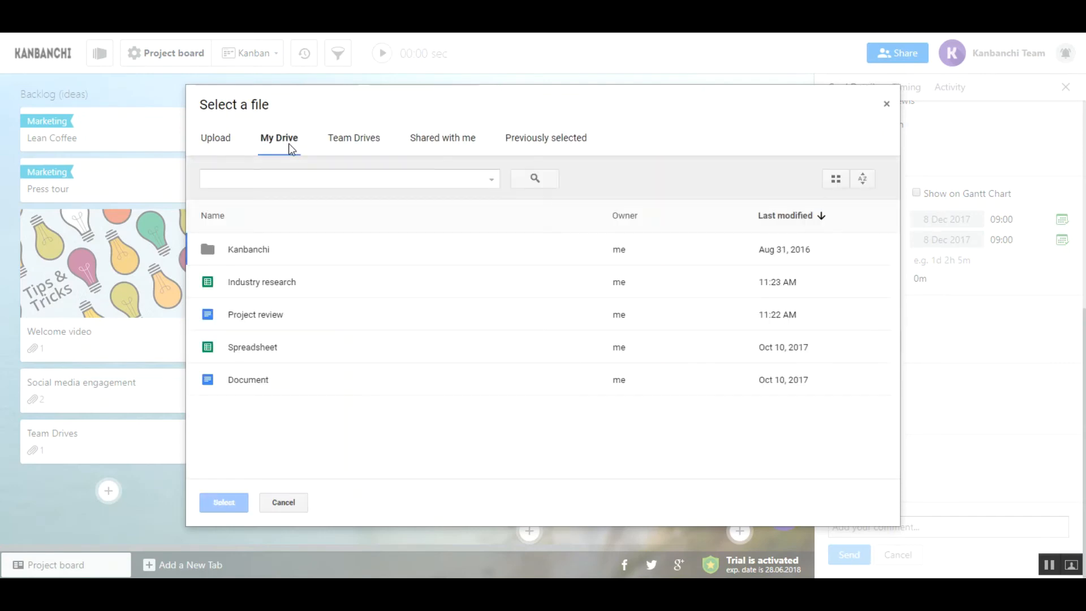
left_click(353, 137)
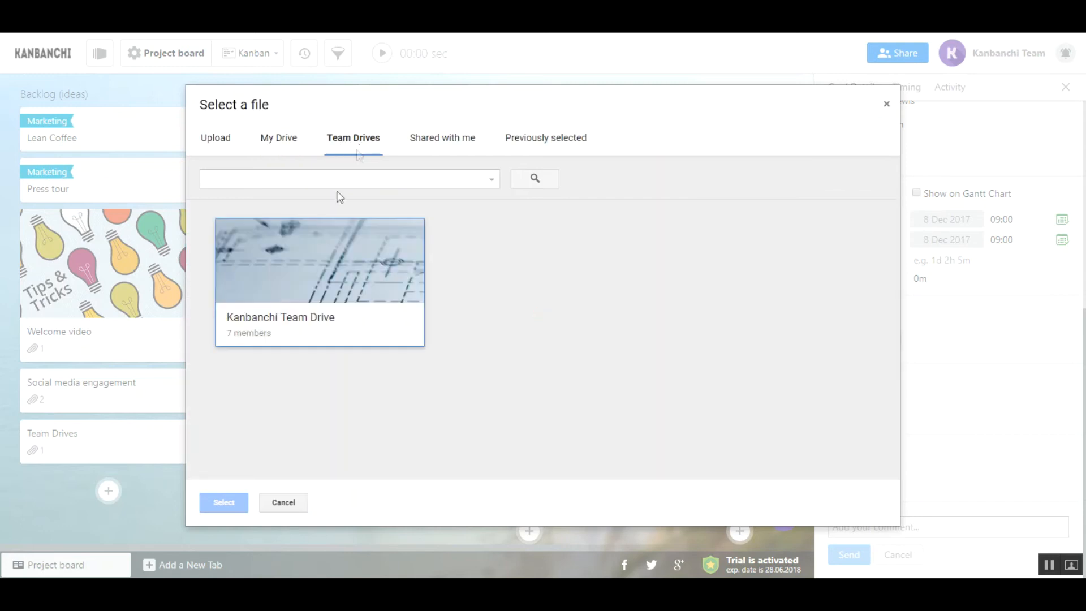
double_click(319, 280)
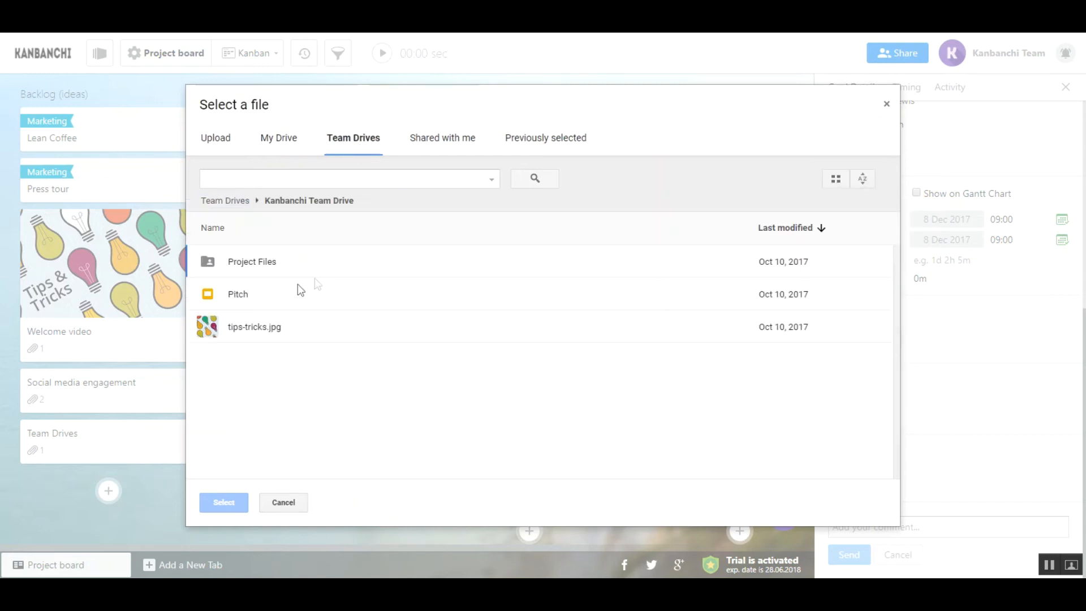
left_click(237, 294)
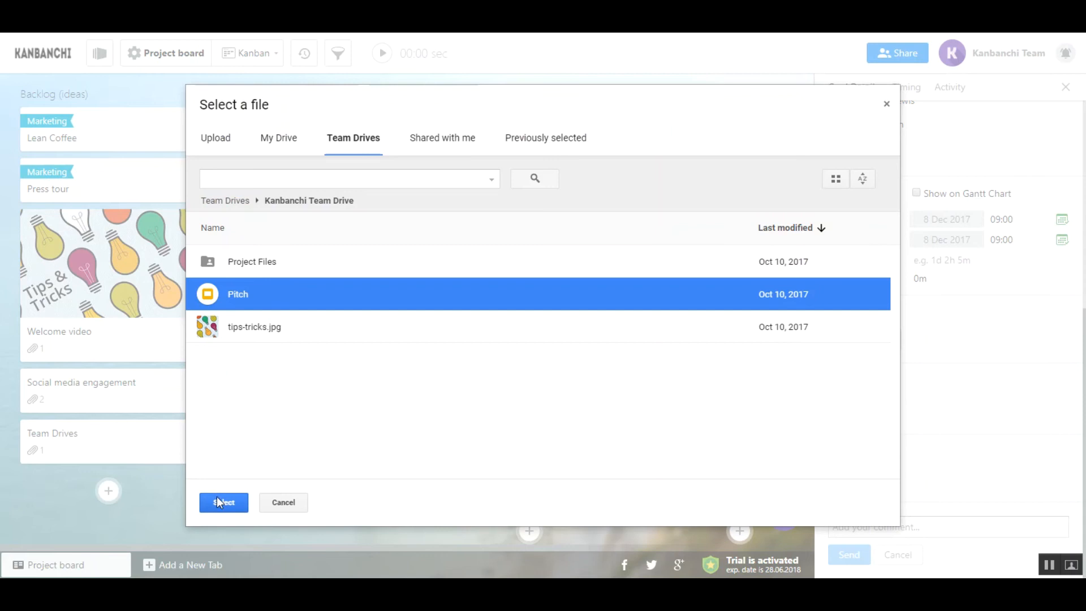
left_click(222, 502)
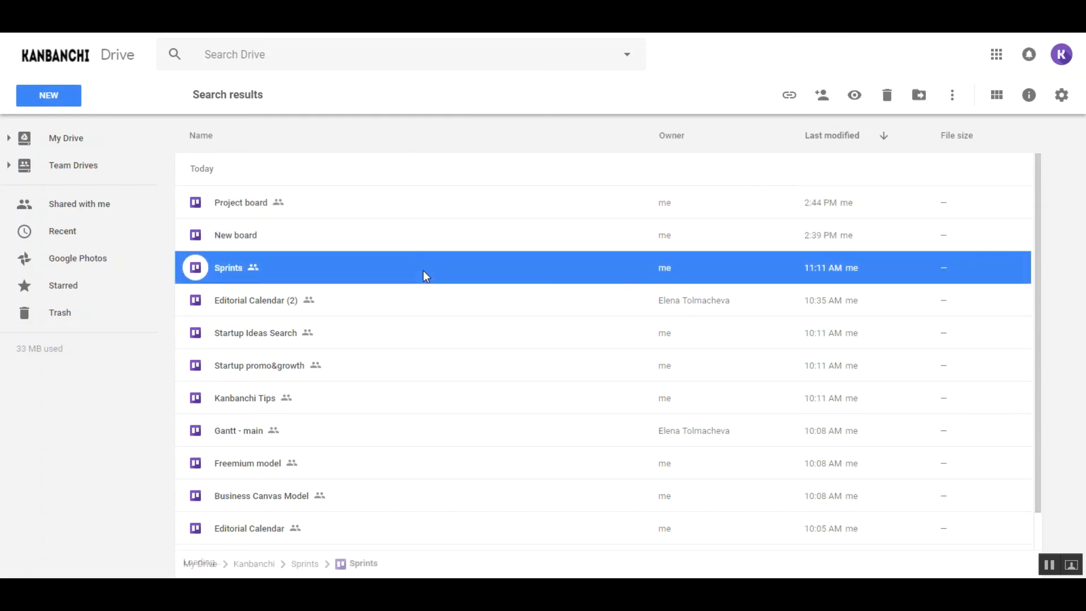
Show the file actions for the Sprints board in Google Drive.
right_click(424, 276)
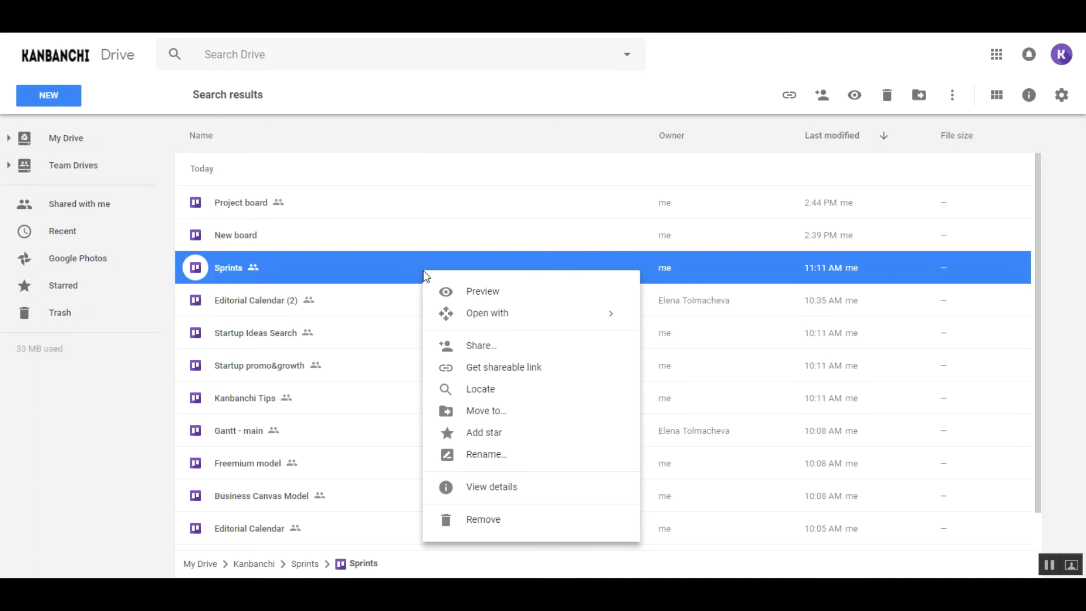
mouse_move(516, 385)
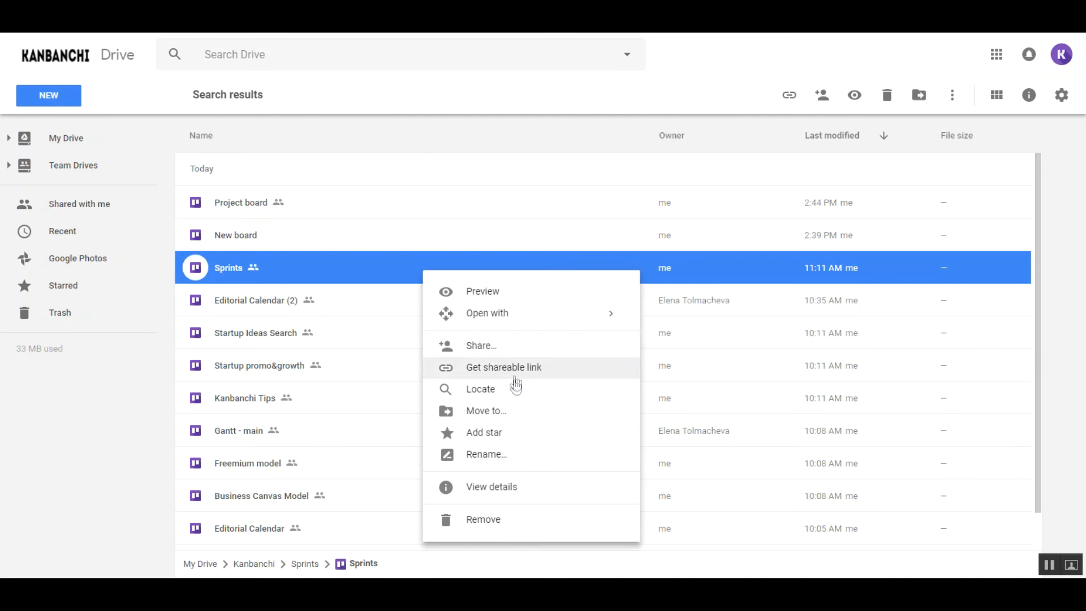
mouse_move(519, 432)
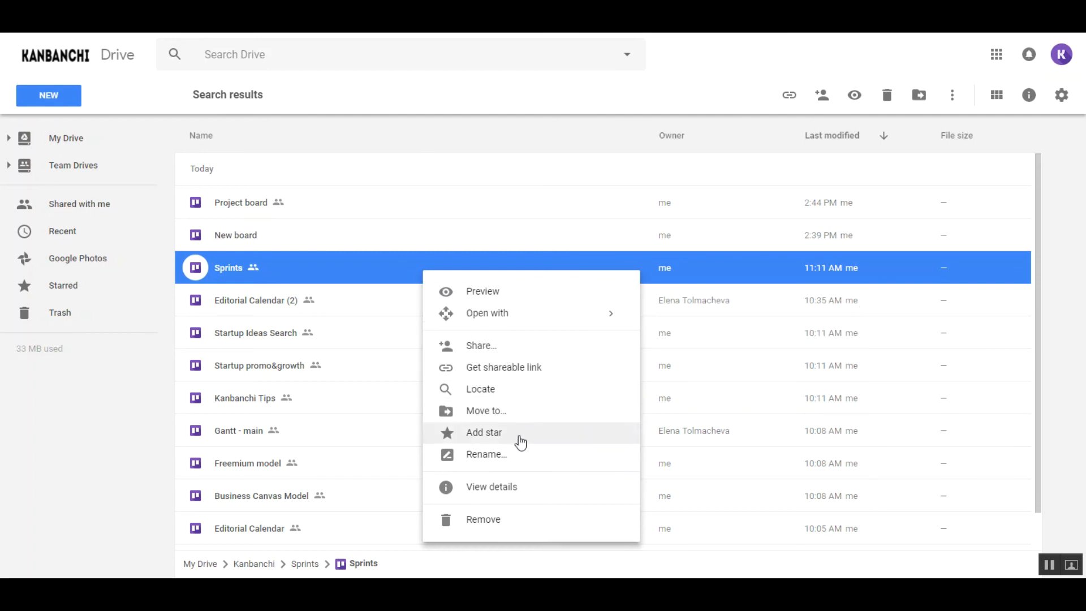